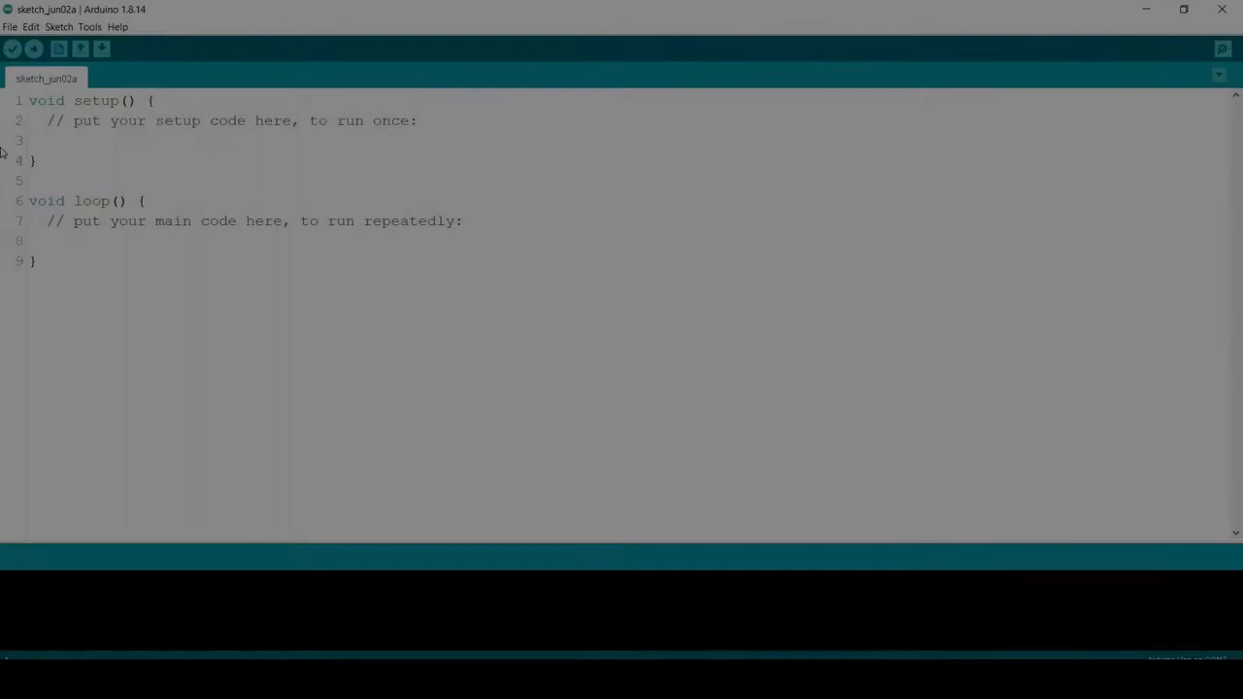
Load the 'enroll' example from the Adafruit Fingerprint Sensor Library into the editor.
click(11, 29)
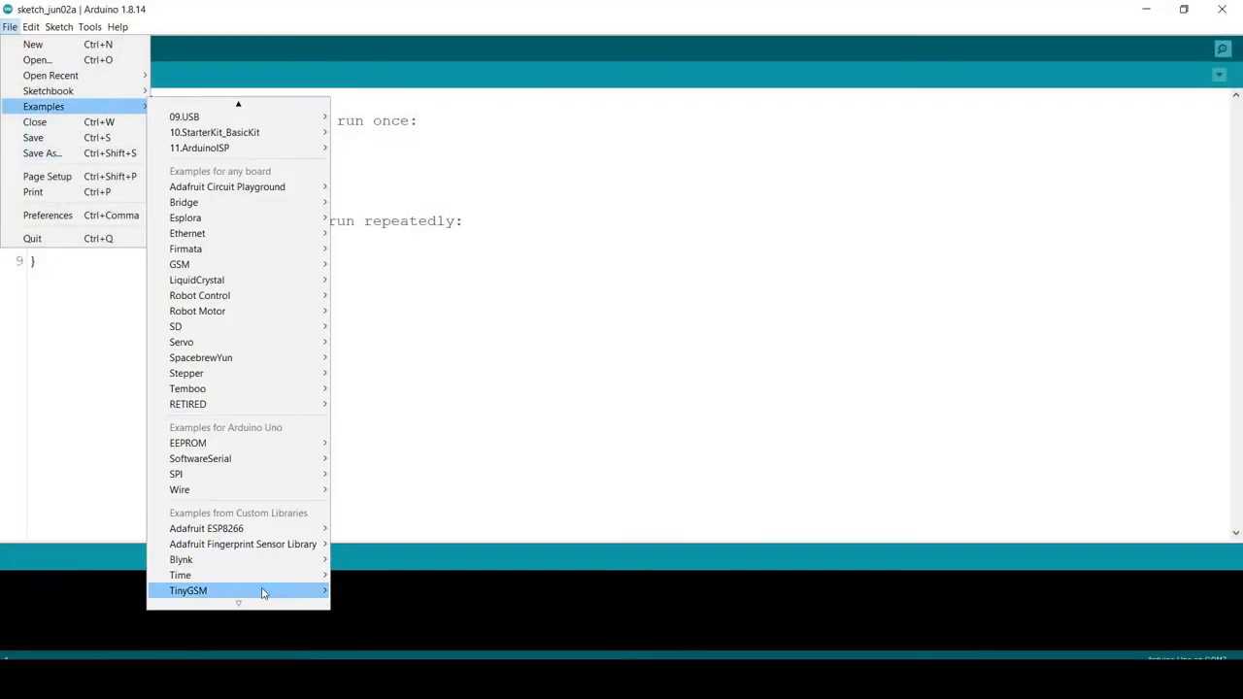
mouse_move(243, 543)
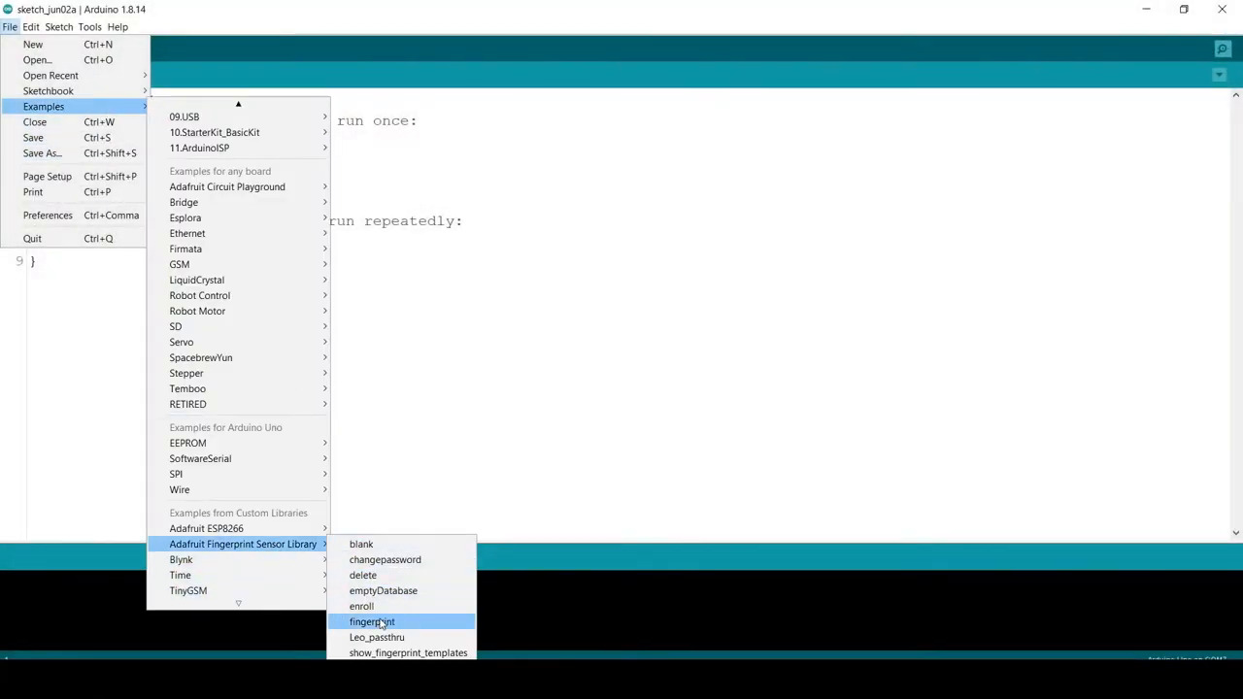
click(362, 606)
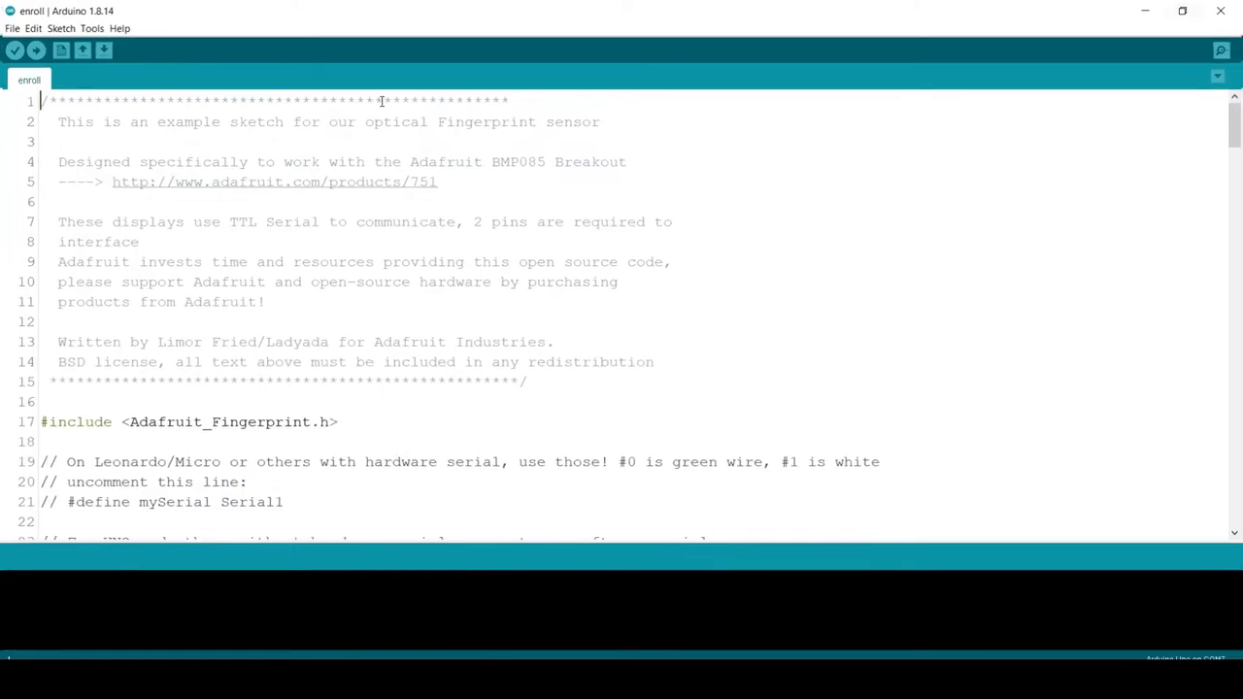
scroll(down, 3)
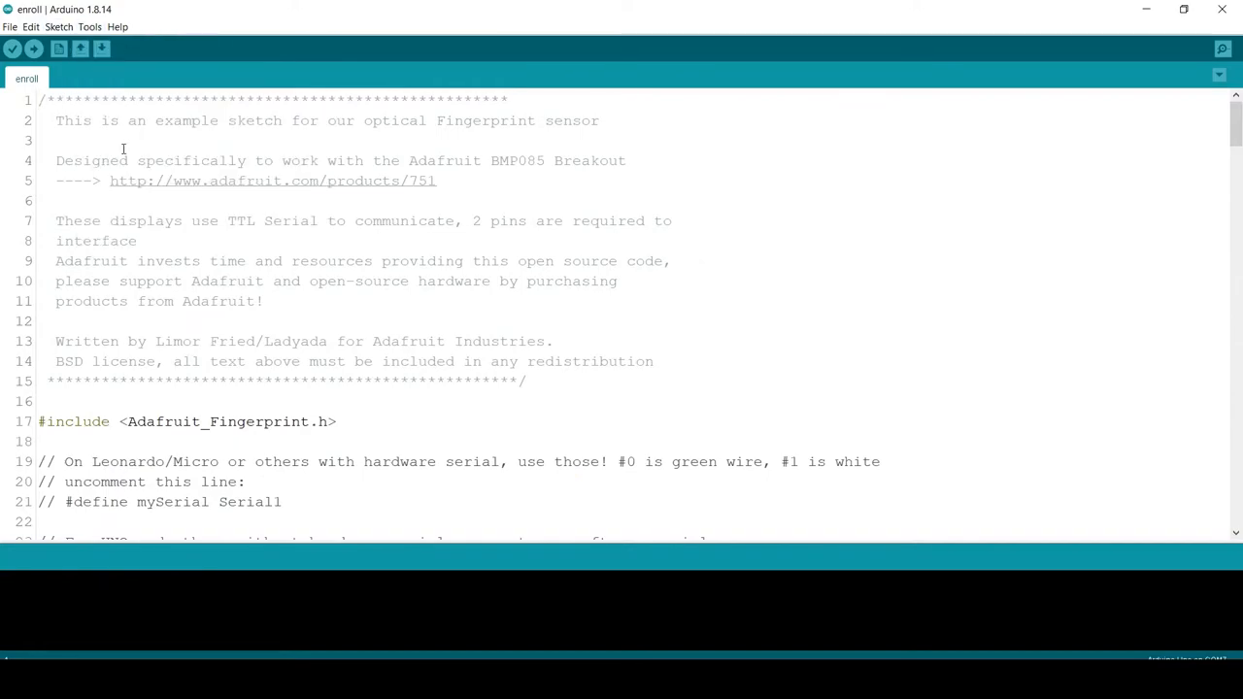
mouse_move(138, 191)
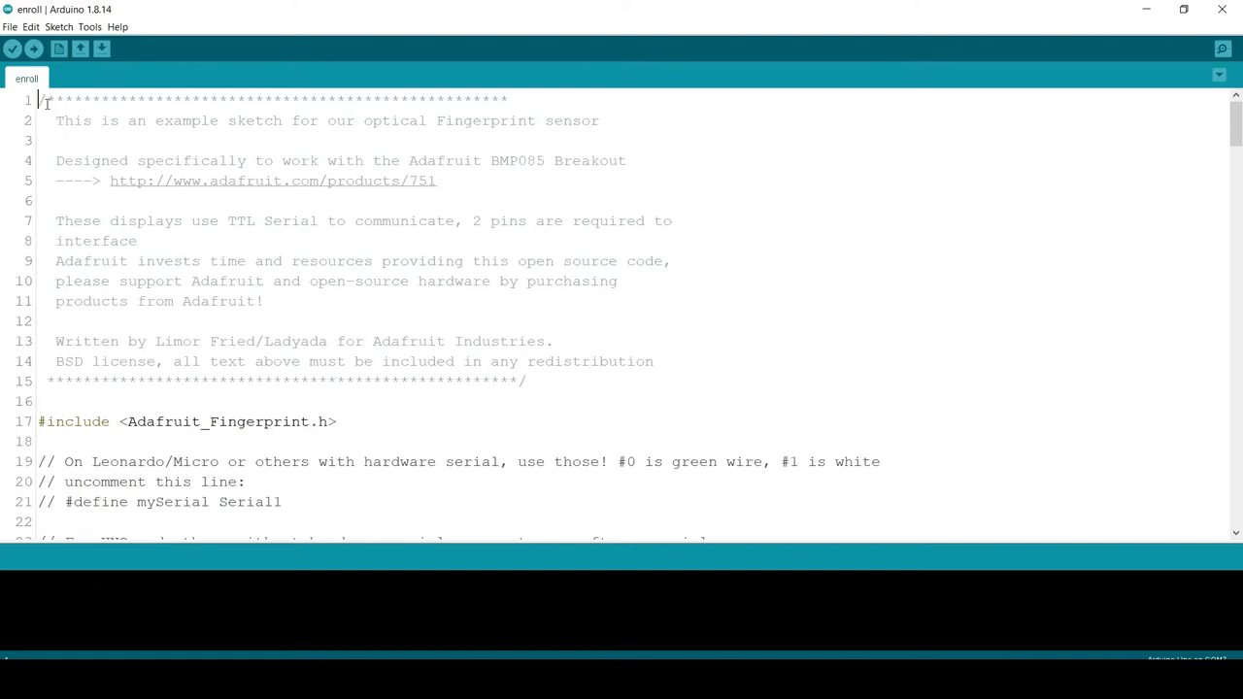
Upload the enroll sketch to the board and bring up the serial monitor.
click(32, 50)
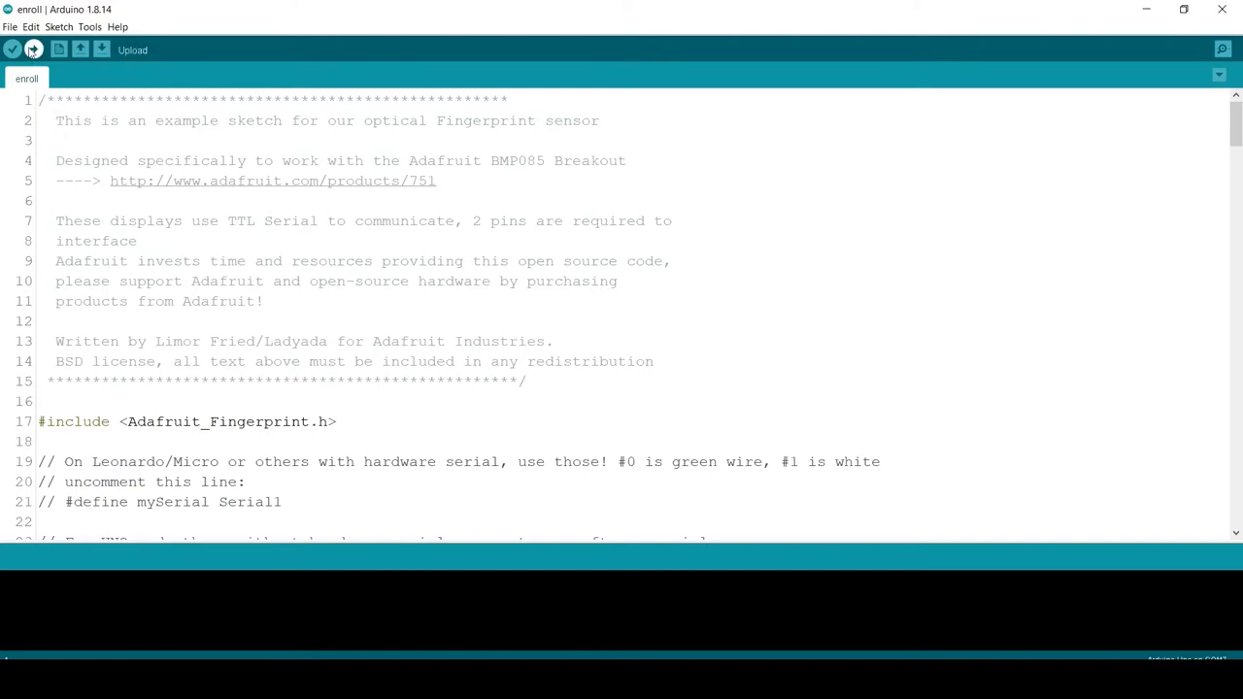
click(11, 51)
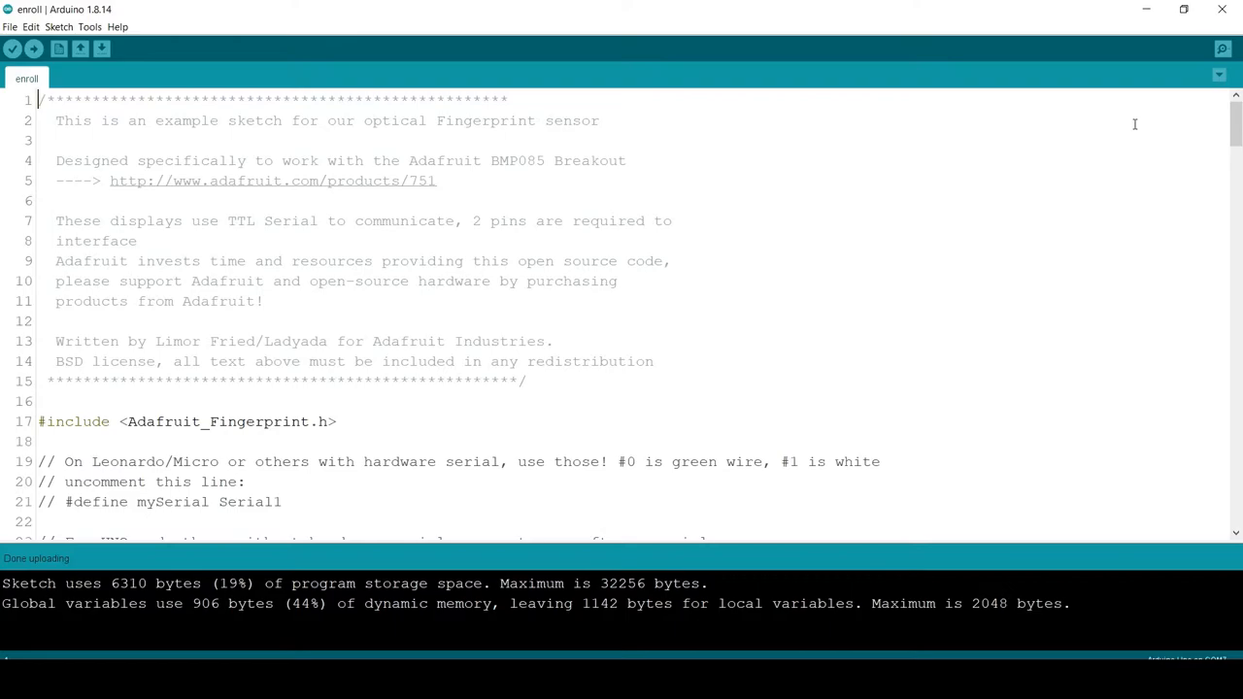
click(1220, 49)
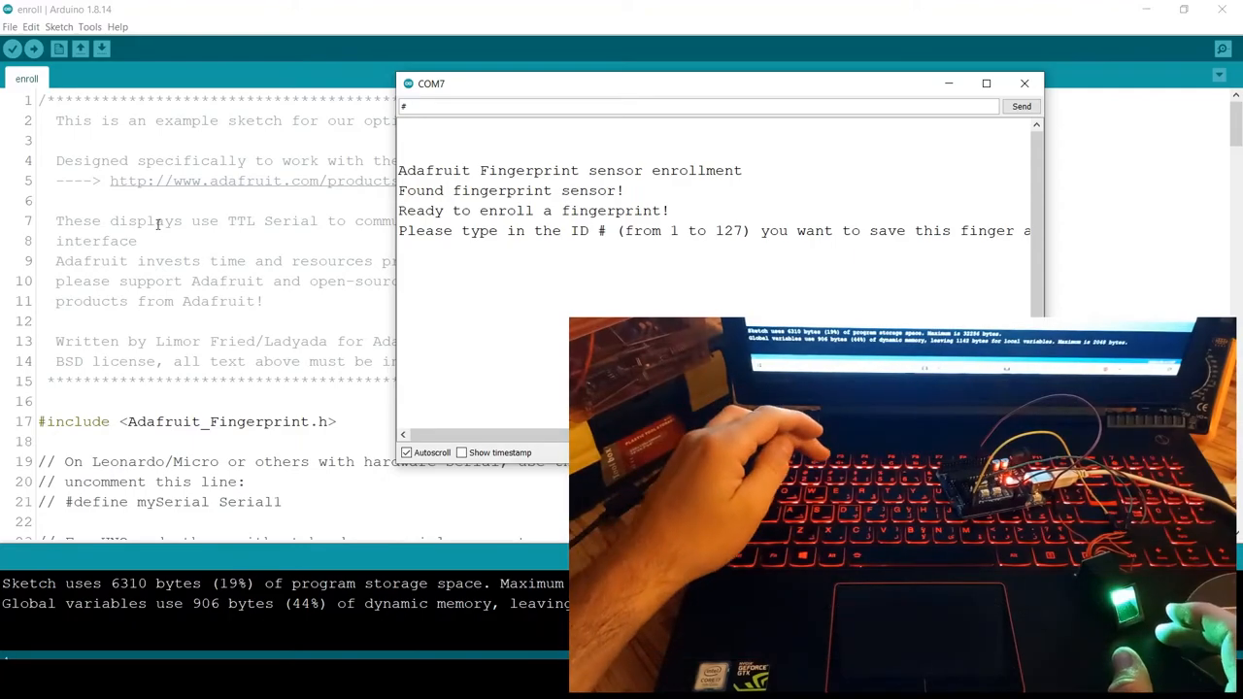
Enter 5 as the enrollment ID in the serial monitor.
text(5)
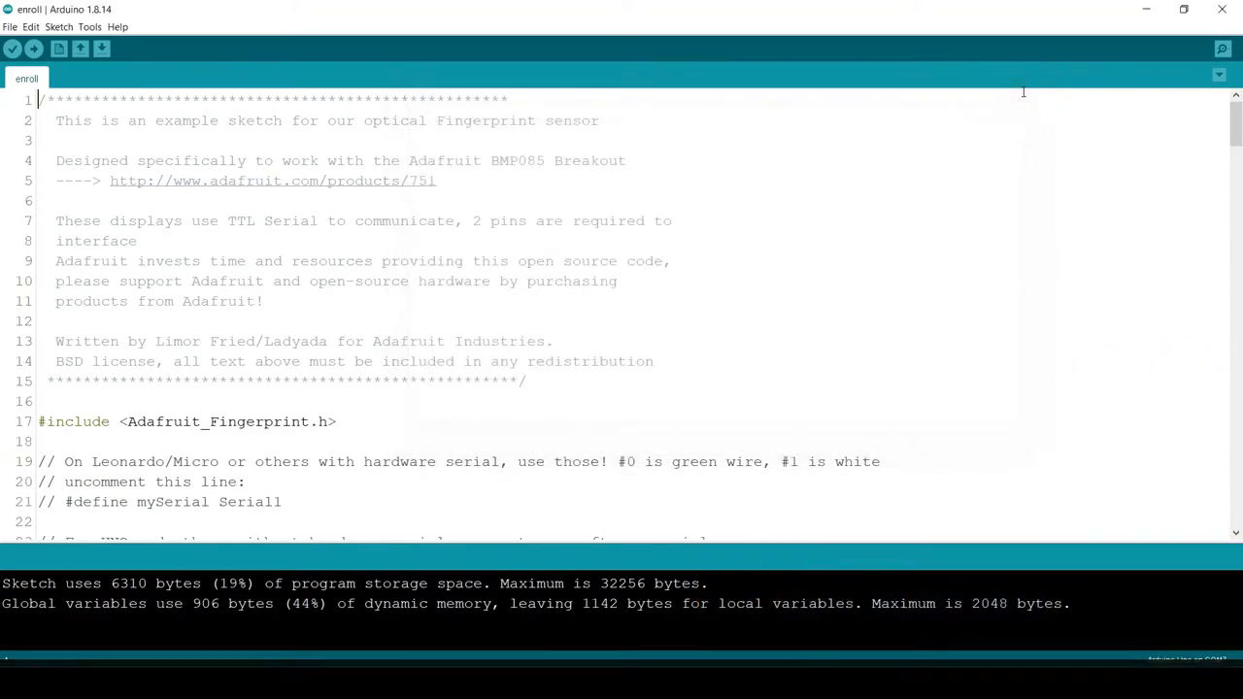
Load the library's 'fingerprint' example sketch and upload it to the board.
click(12, 28)
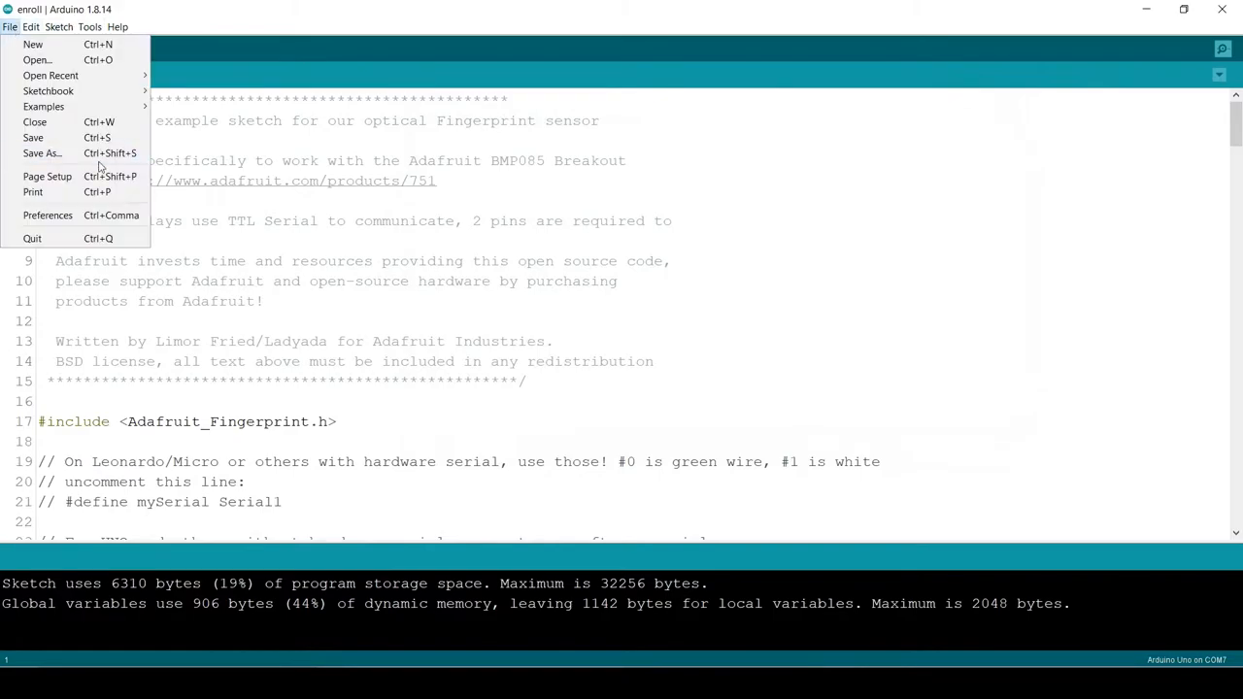
click(46, 107)
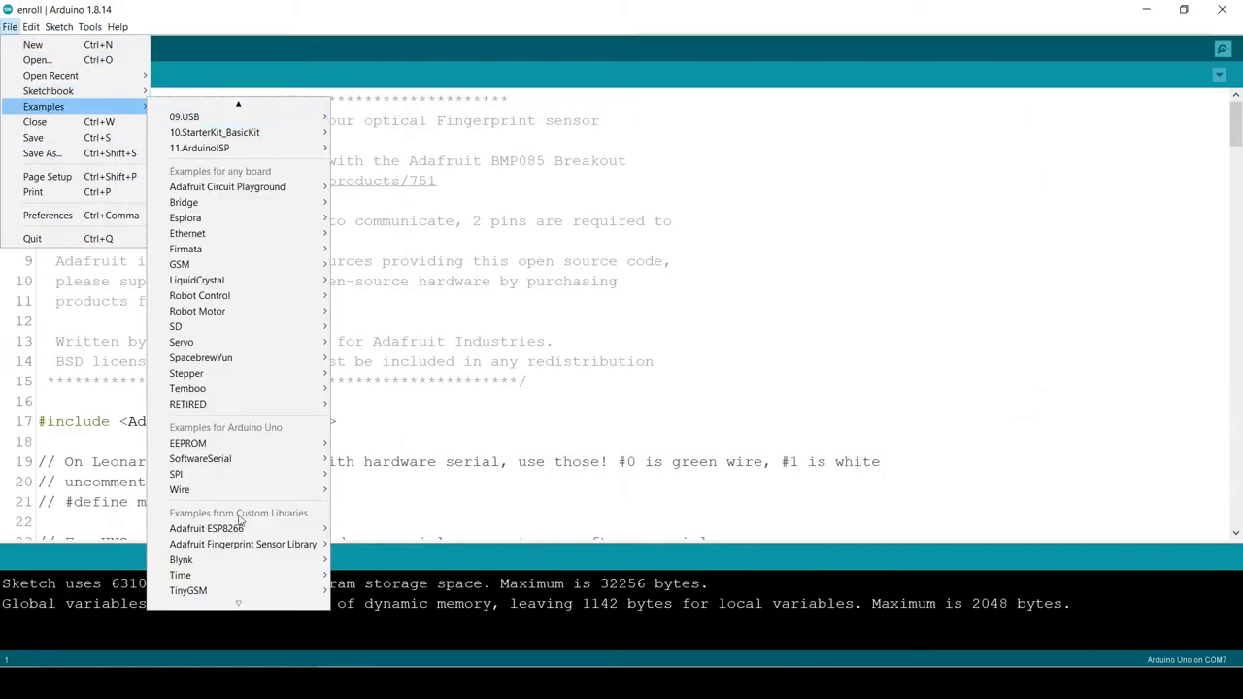
mouse_move(242, 544)
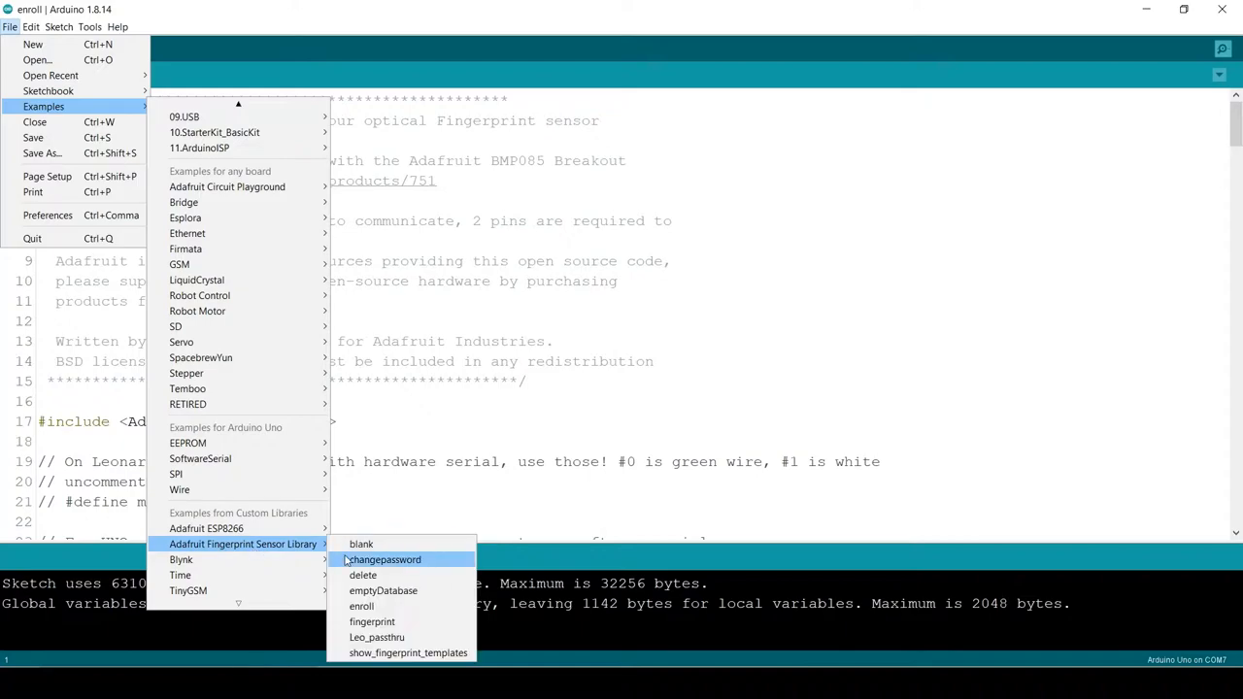
click(373, 622)
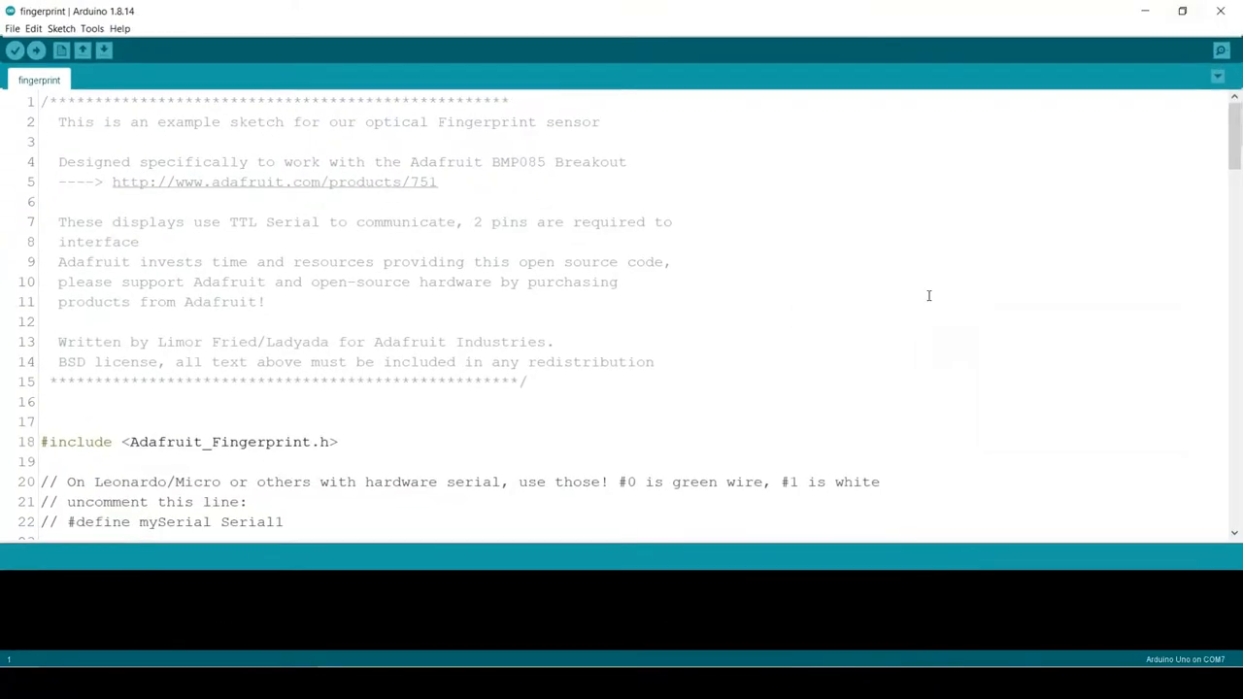
scroll(down, 3)
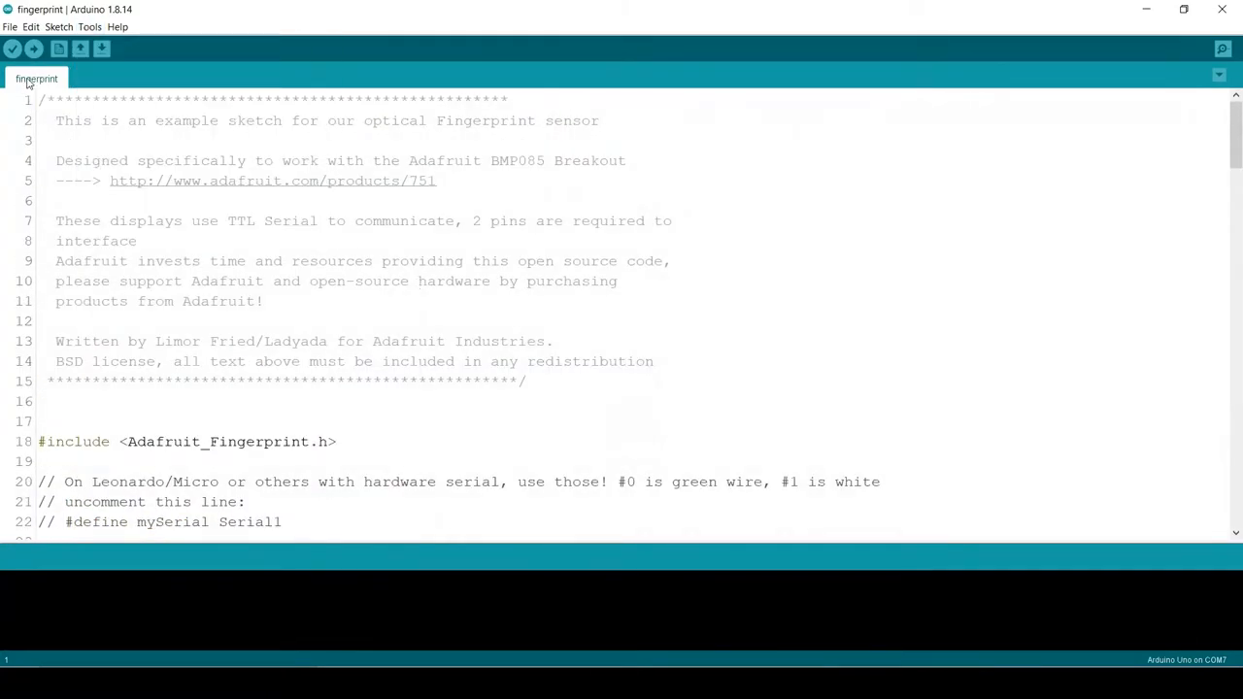
click(39, 50)
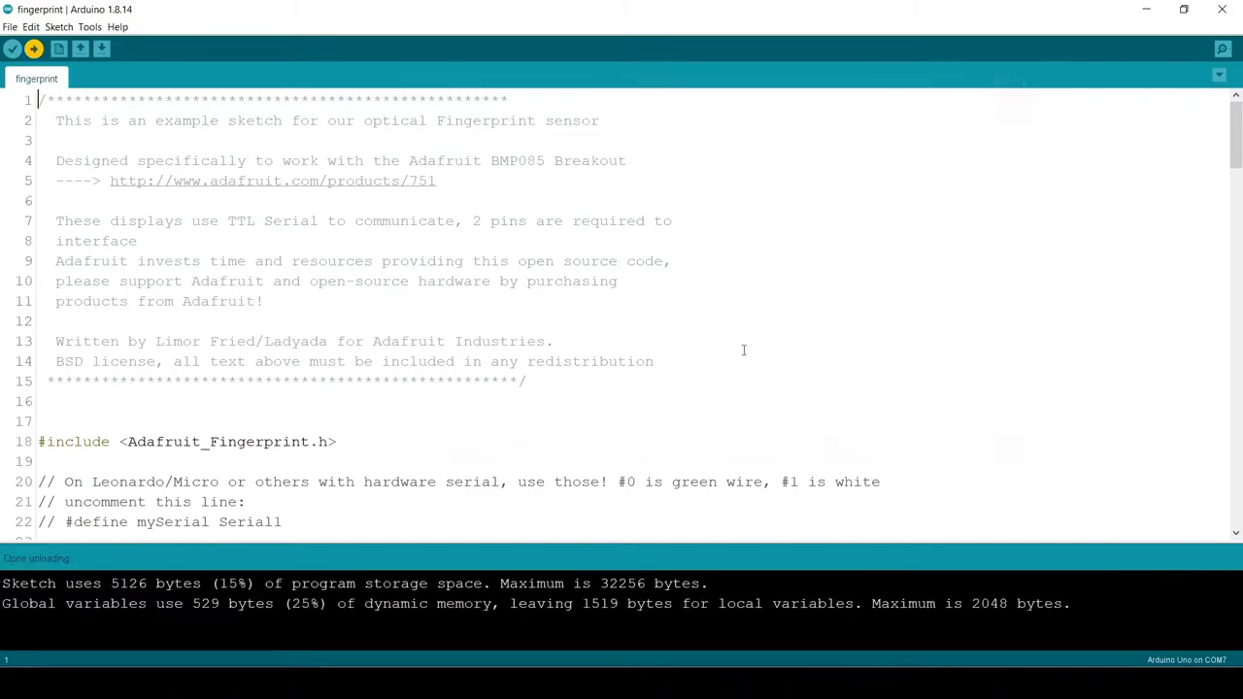
Return focus to the fingerprint sketch editor to begin modifying the code.
click(1222, 48)
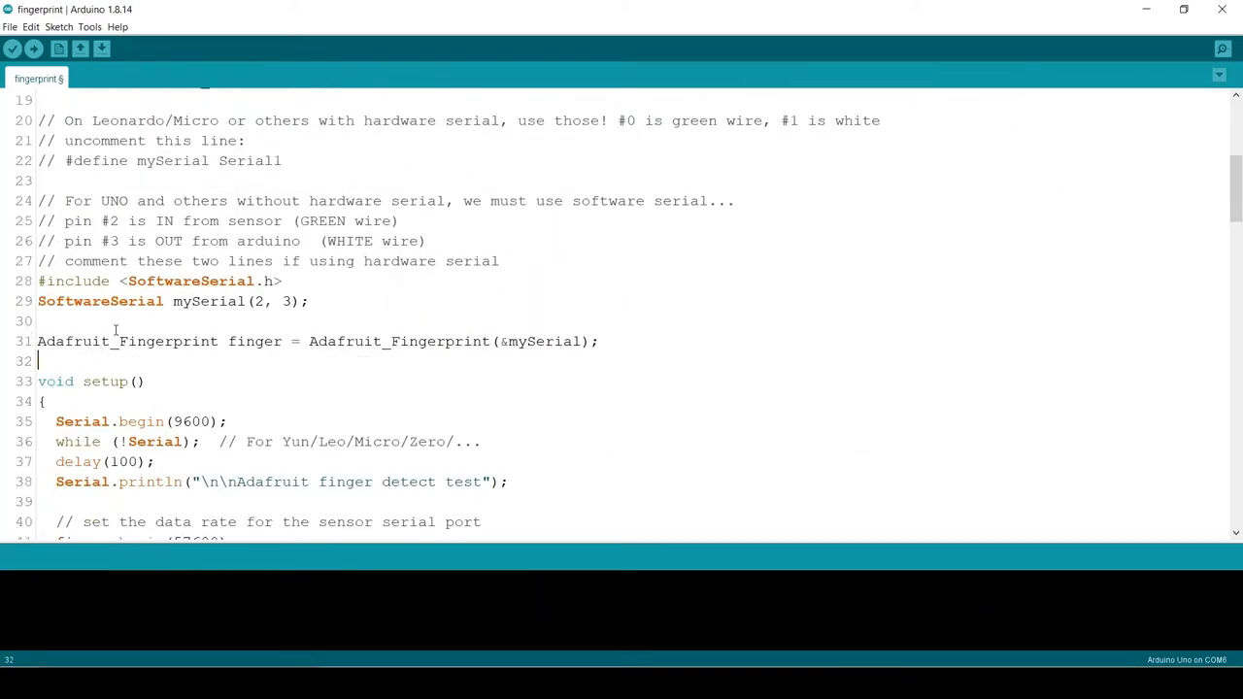
Add '#define LED' for pin 12 and start setup() with pinMode(LED,OUTPUT).
text(#define)
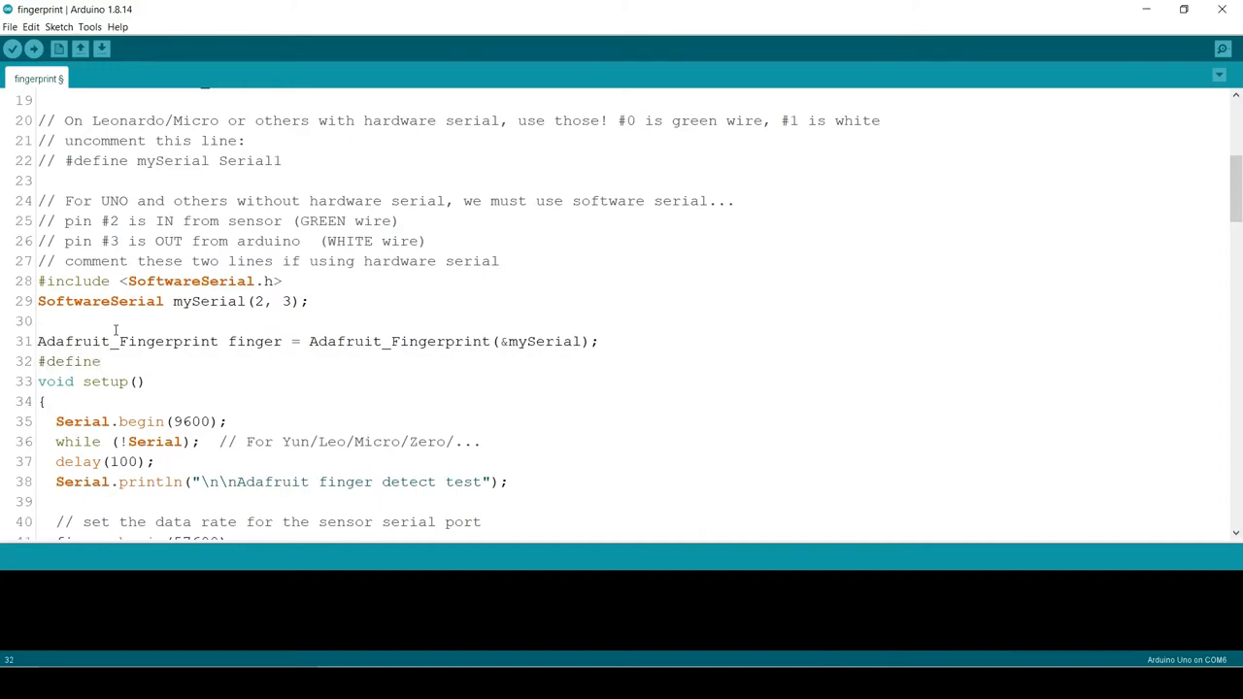
text(LED 12)
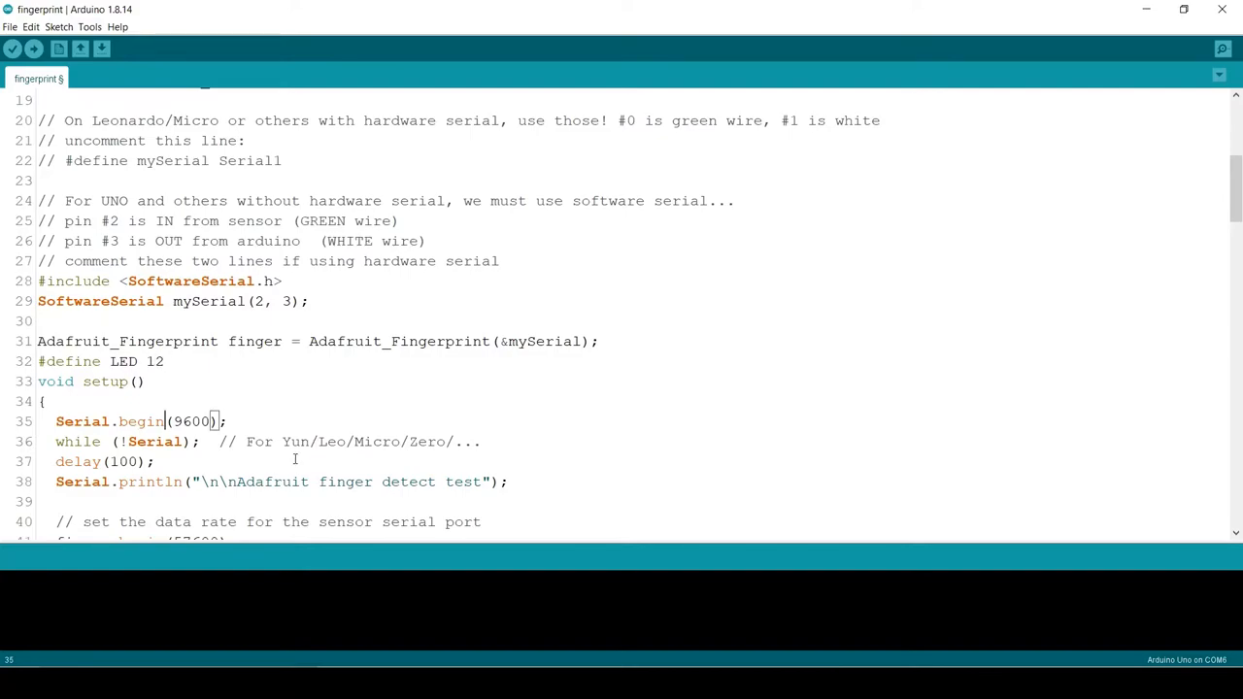
key(Enter)
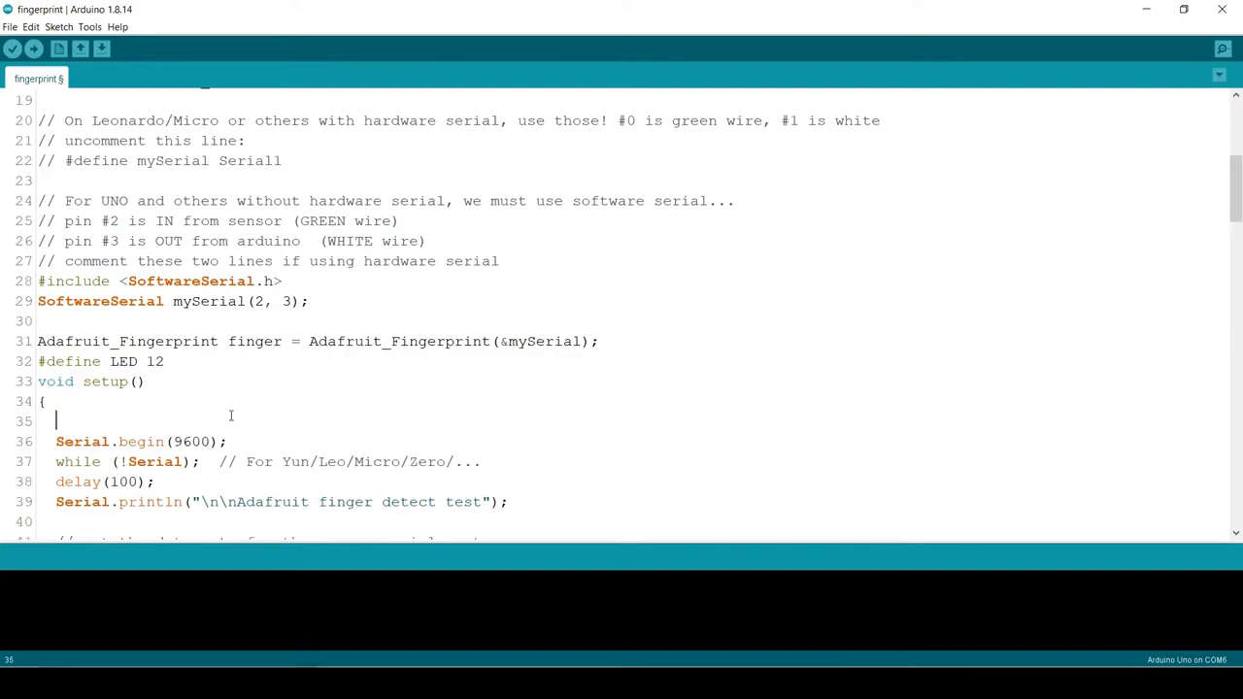
text(pinMode(LE)
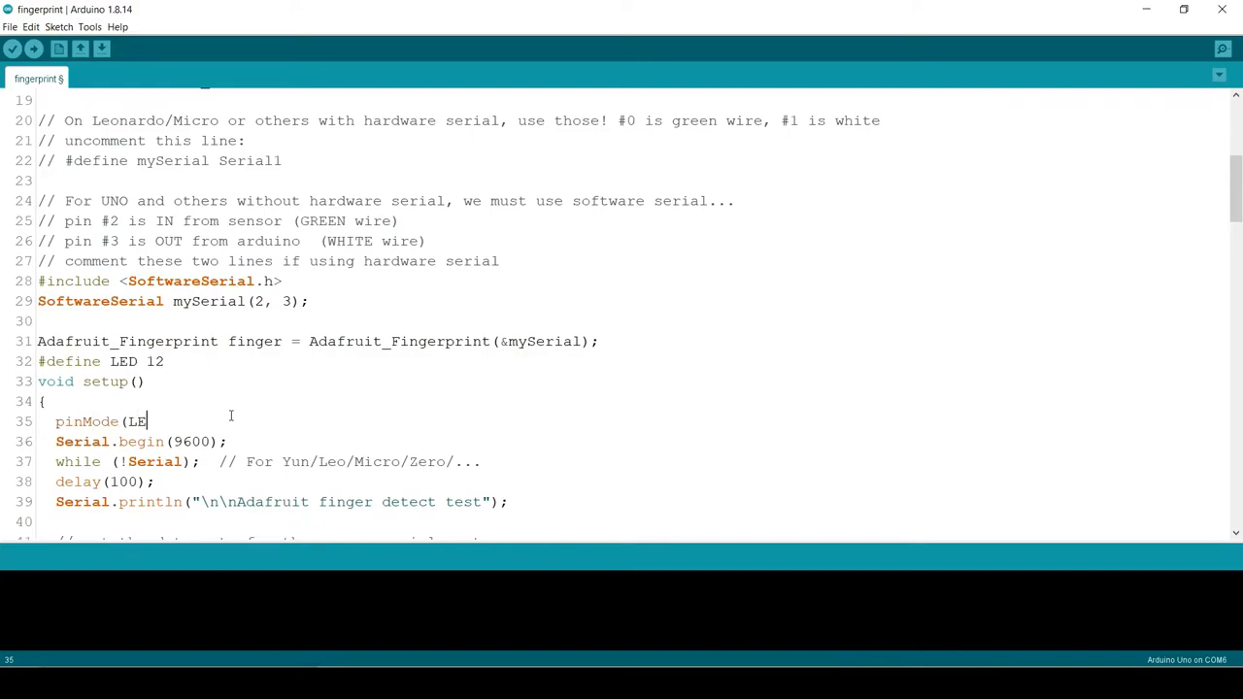
text(D,1)
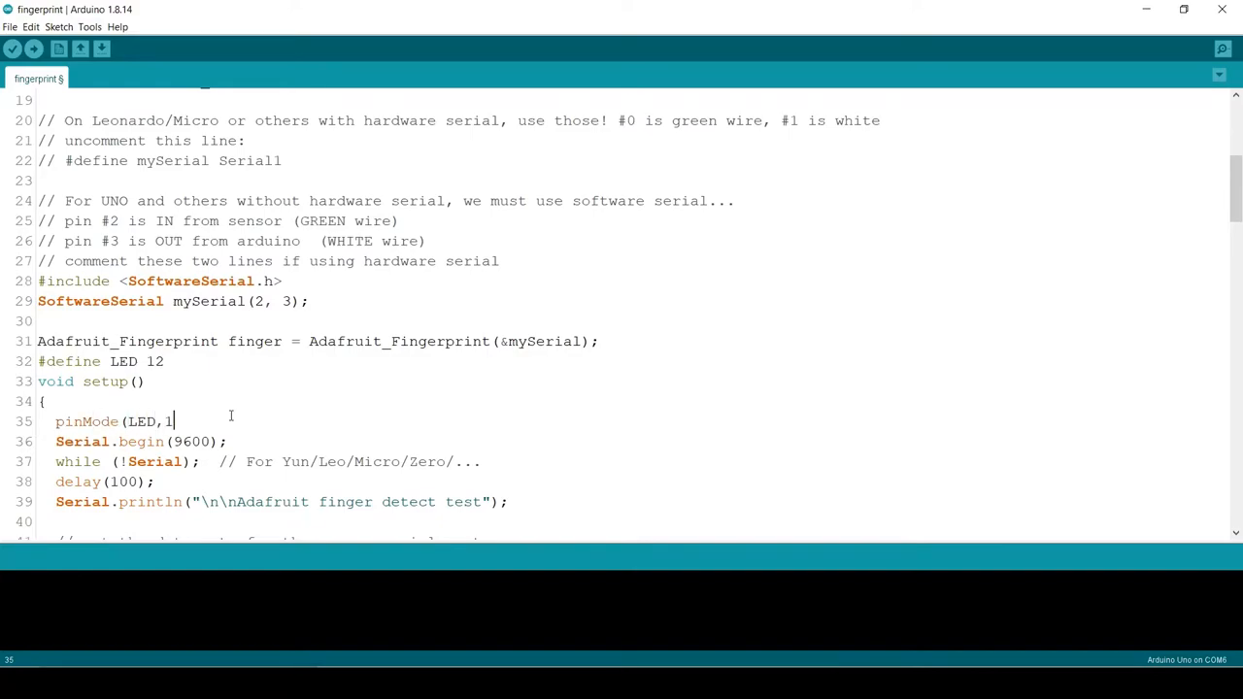
text(OUTPUT))
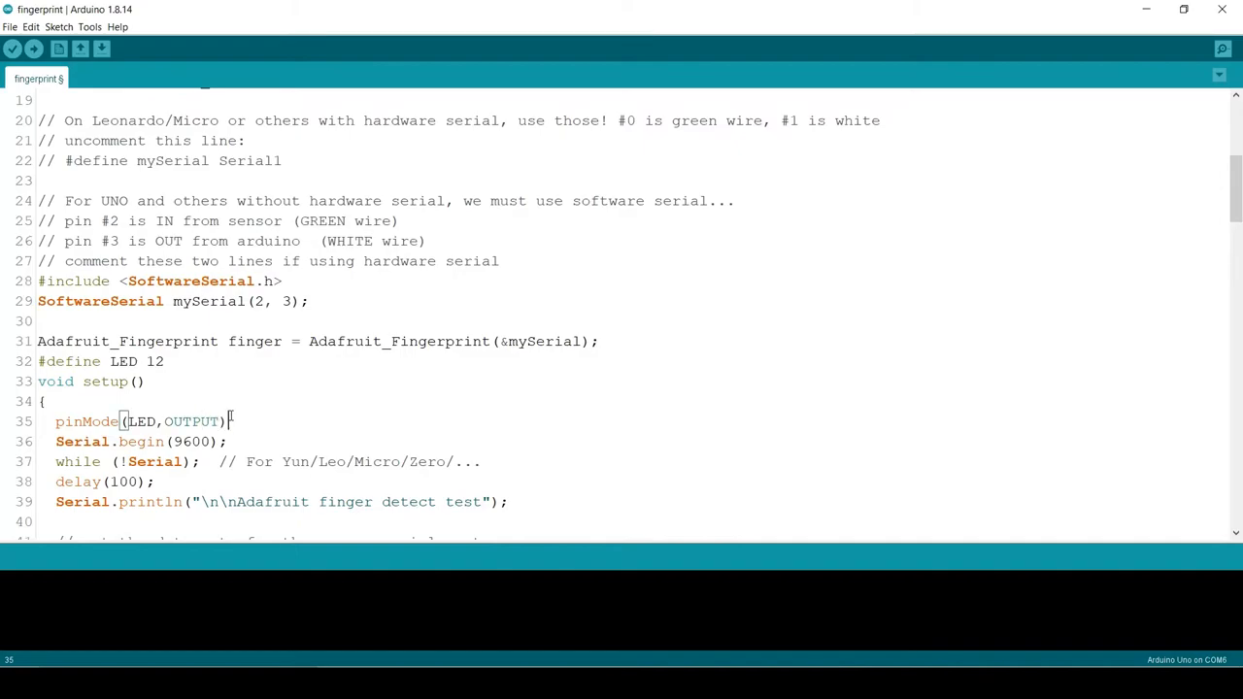
scroll(down, 3)
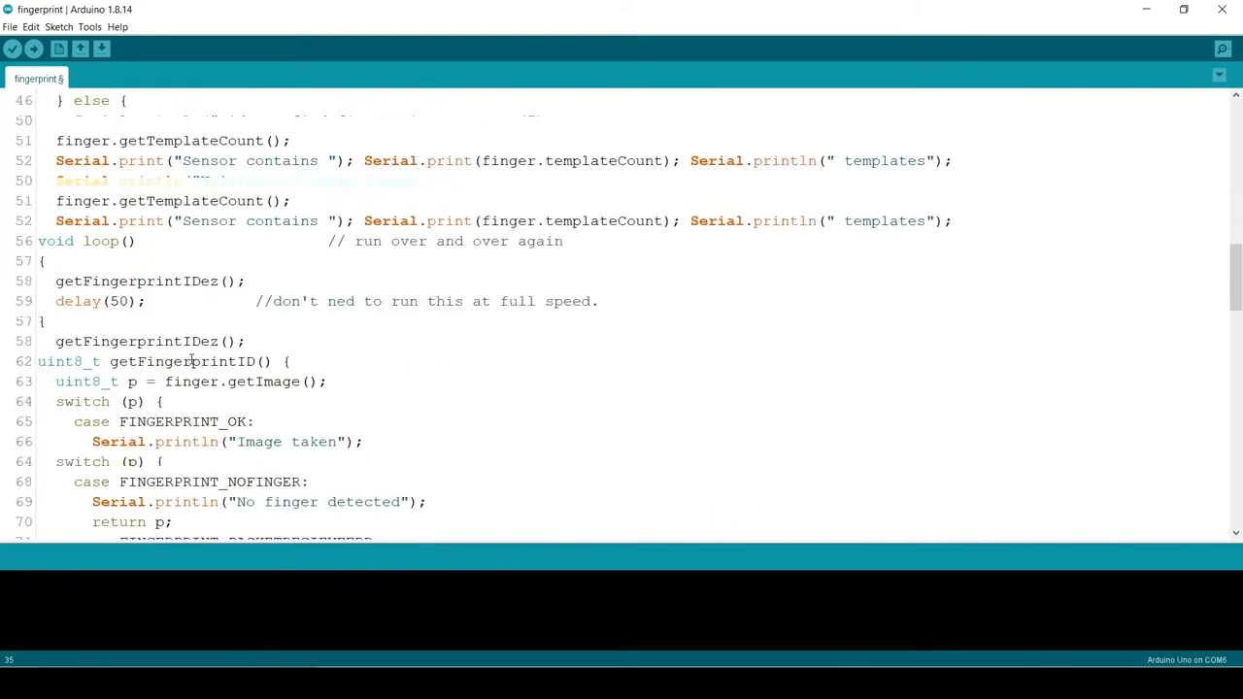
In loop(), declare uint8_t ID from the fingerprint read and digitalWrite(LED,HIGH) when it matches.
scroll(down, 3)
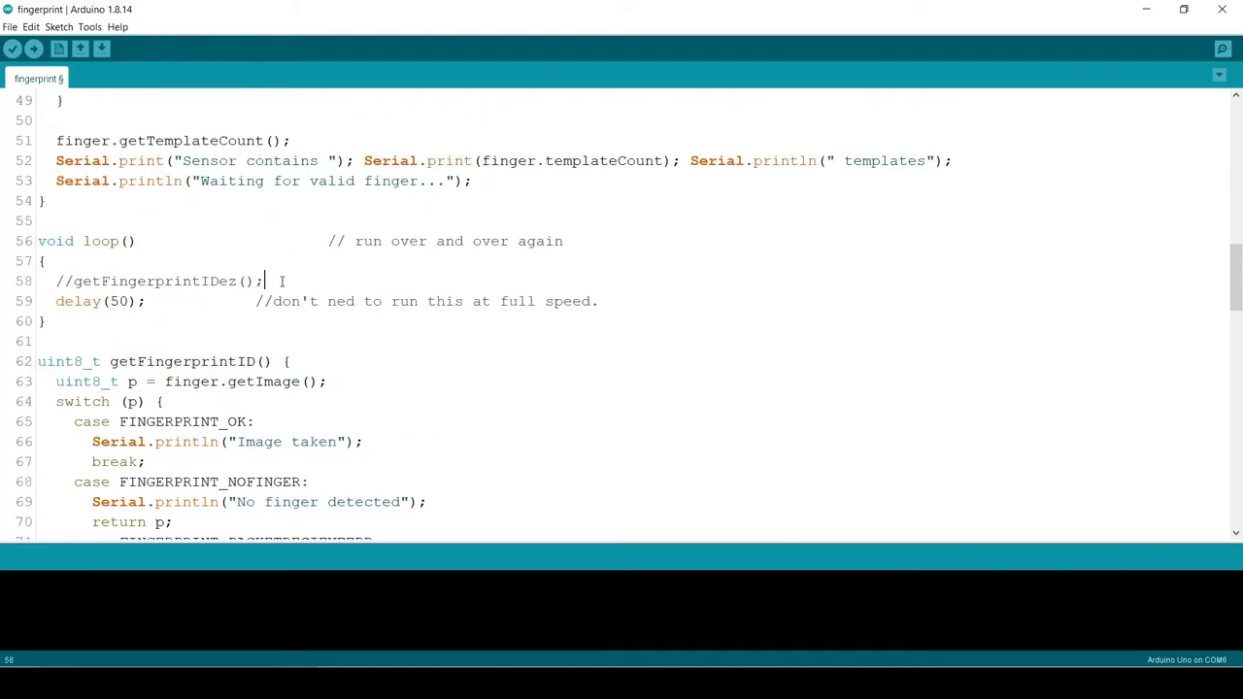
text(uint8)
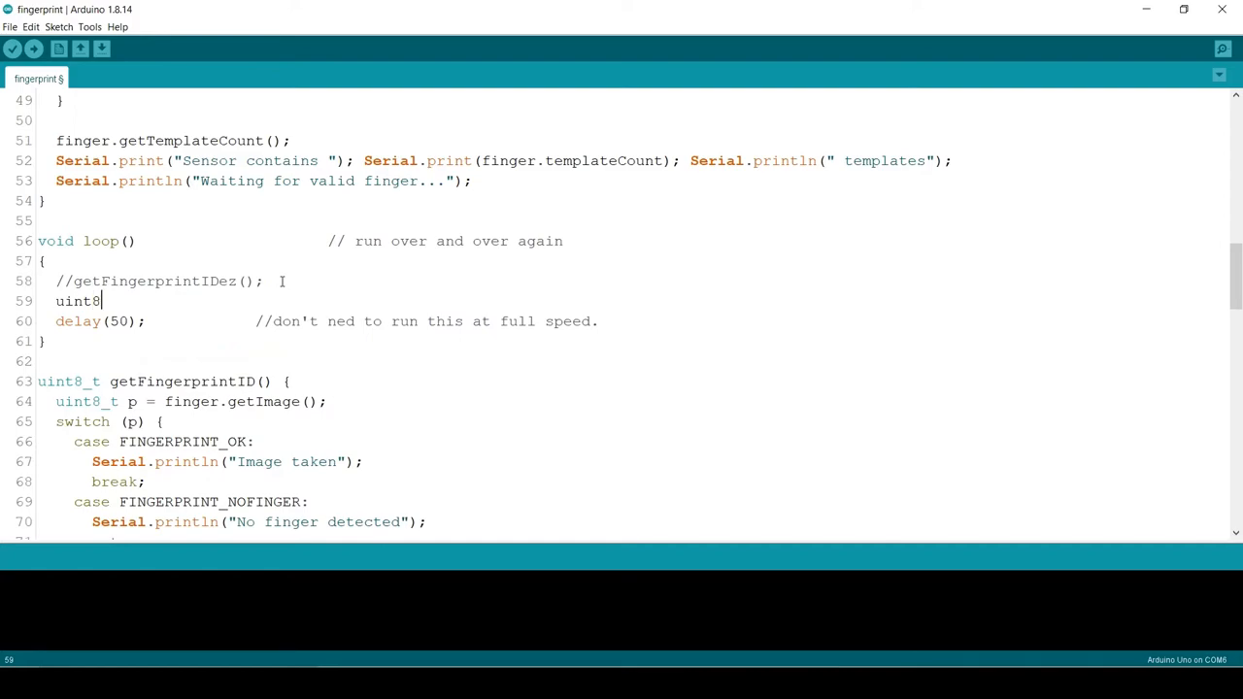
text(_t)
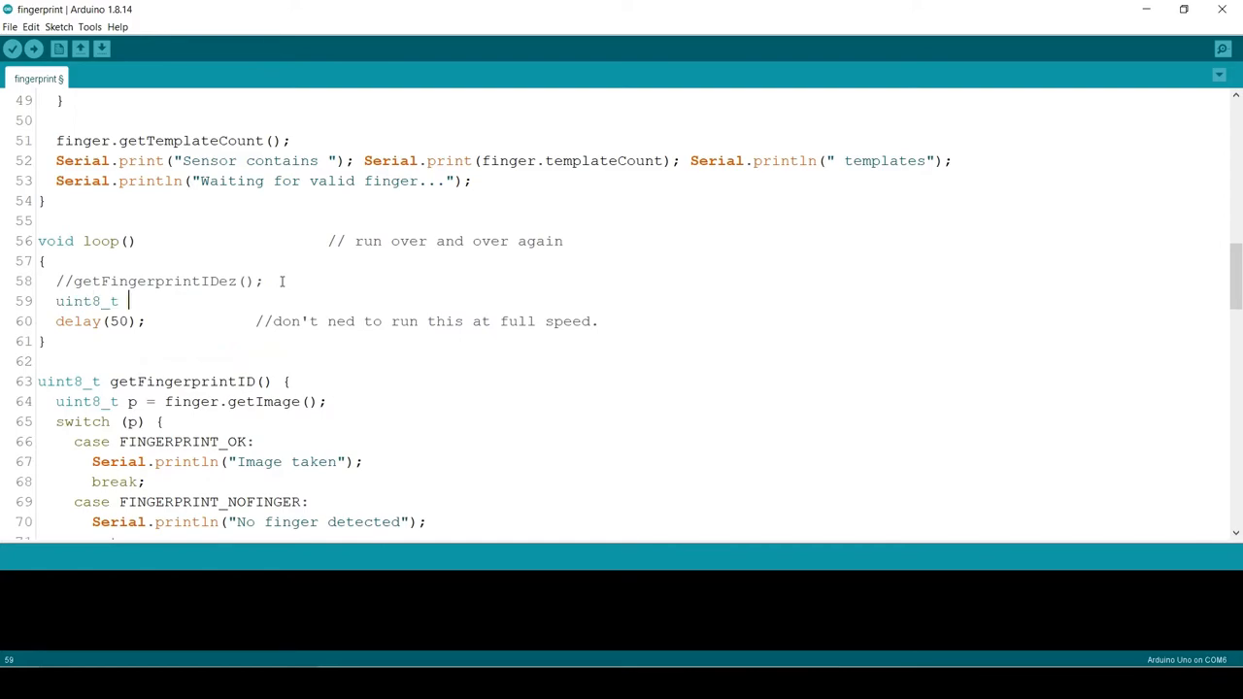
text(ID=getFingerprintID();)
text(if(ID==5)
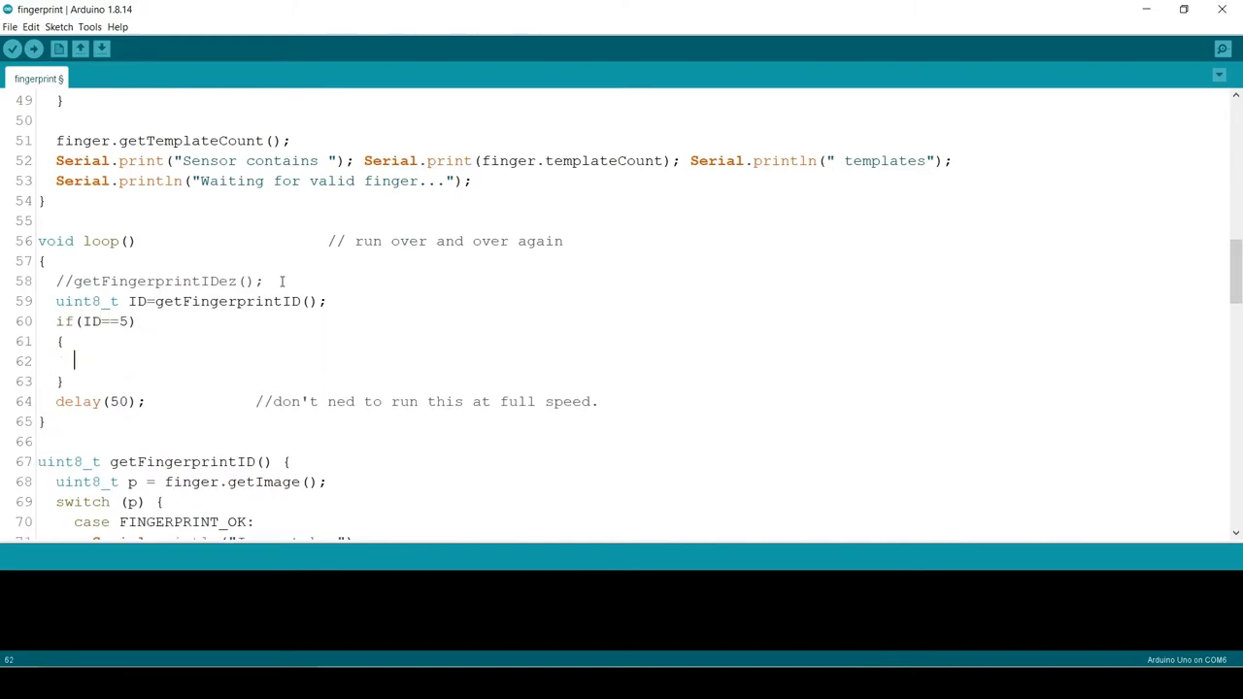
text(digitalWrite)
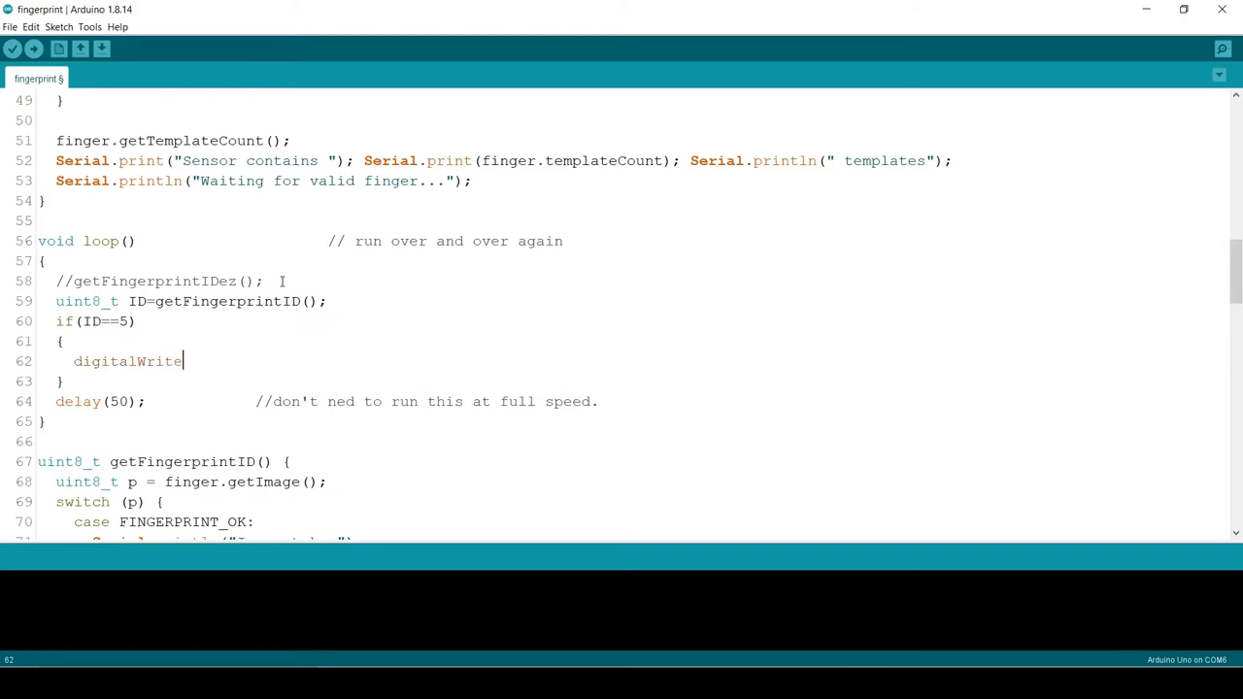
text((LED)
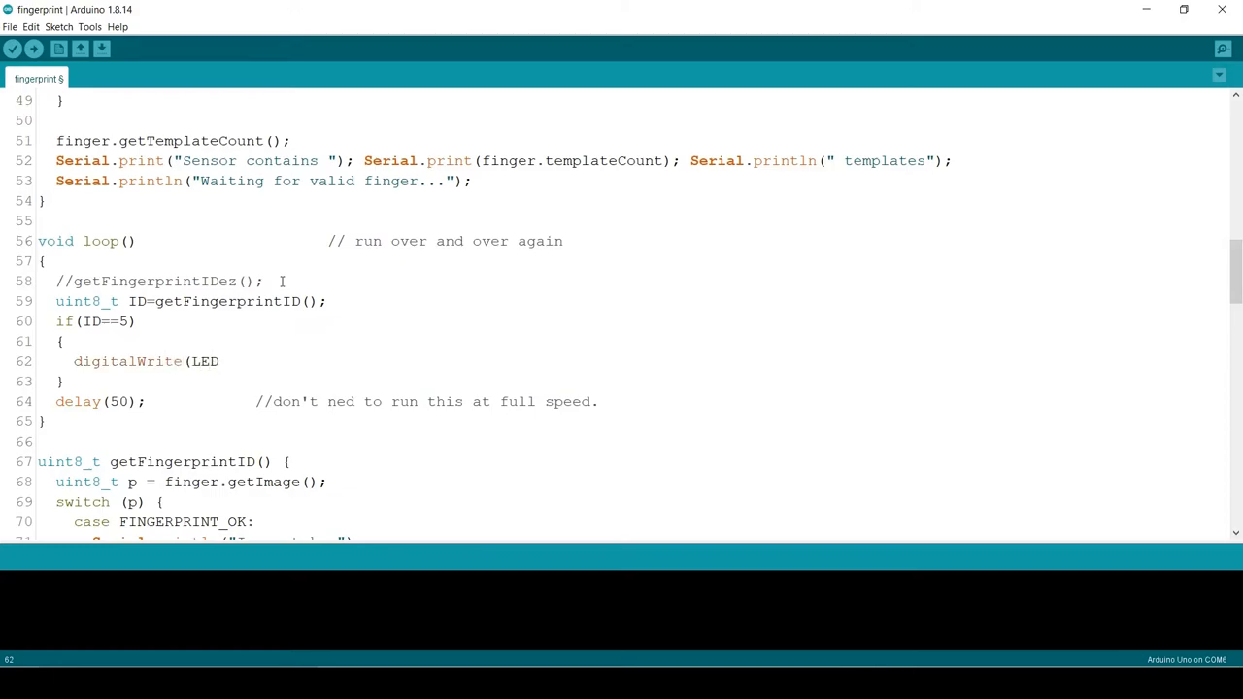
text(,HIGH))
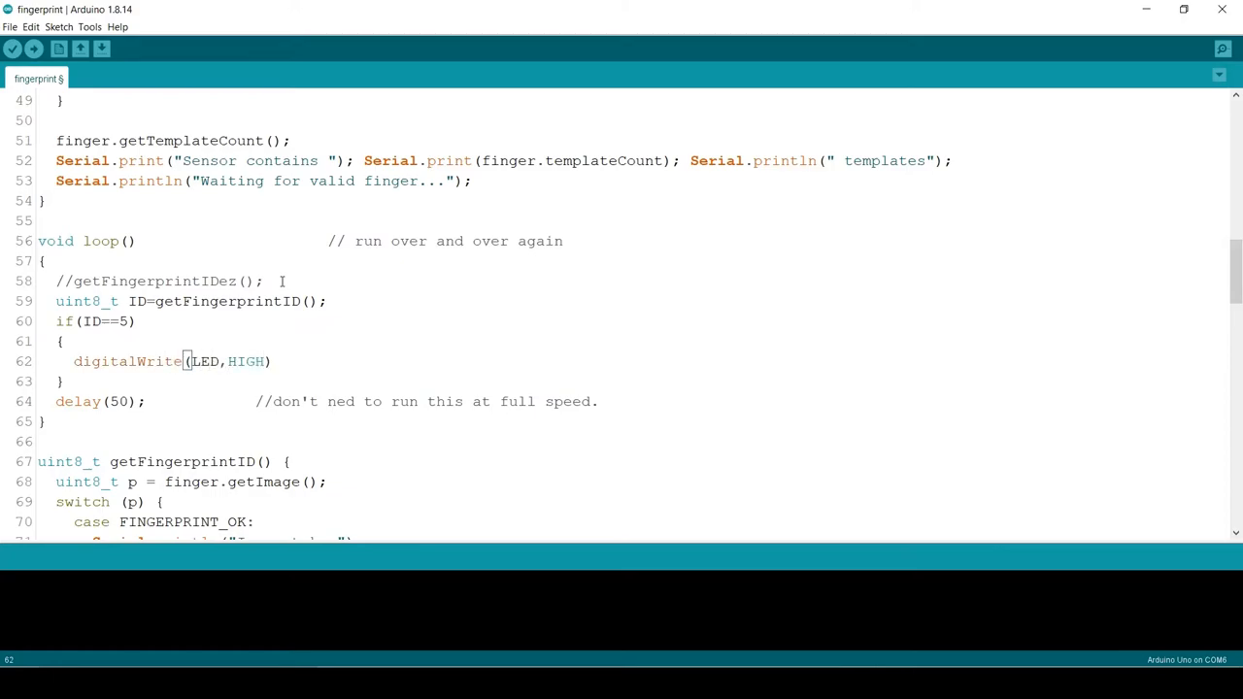
Add the else branch with digitalWrite(LED,LOW) and start compiling the sketch.
text(else)
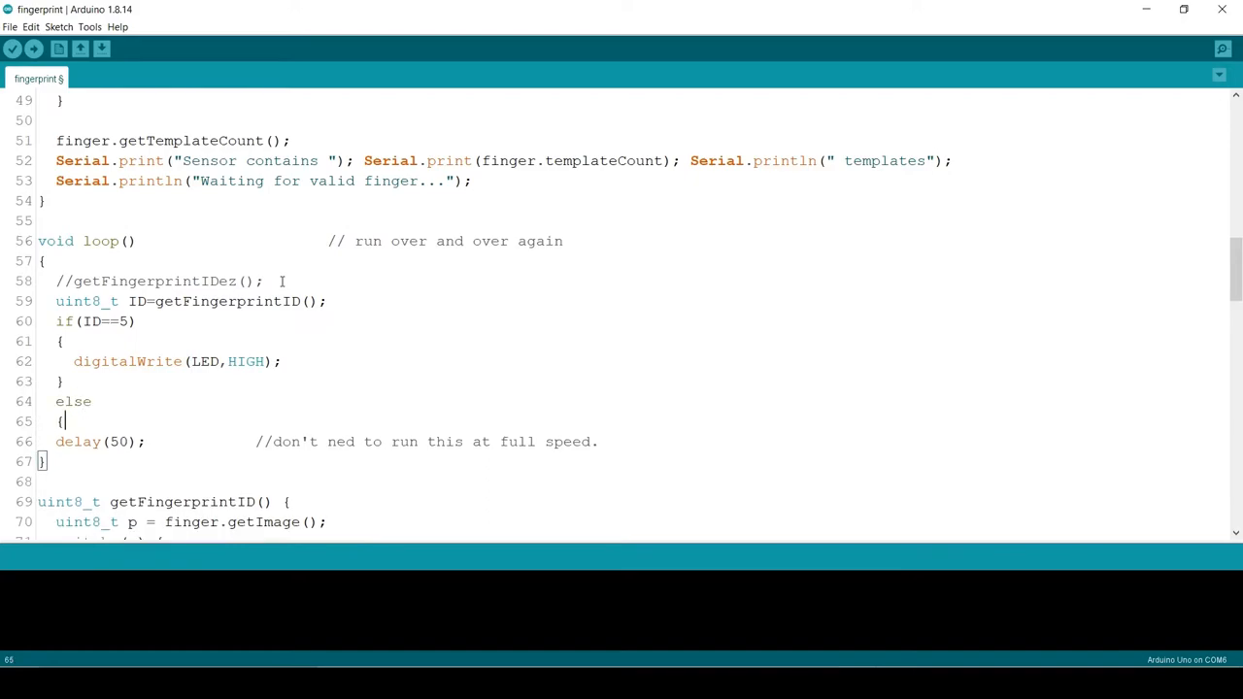
text(digitalWrite)
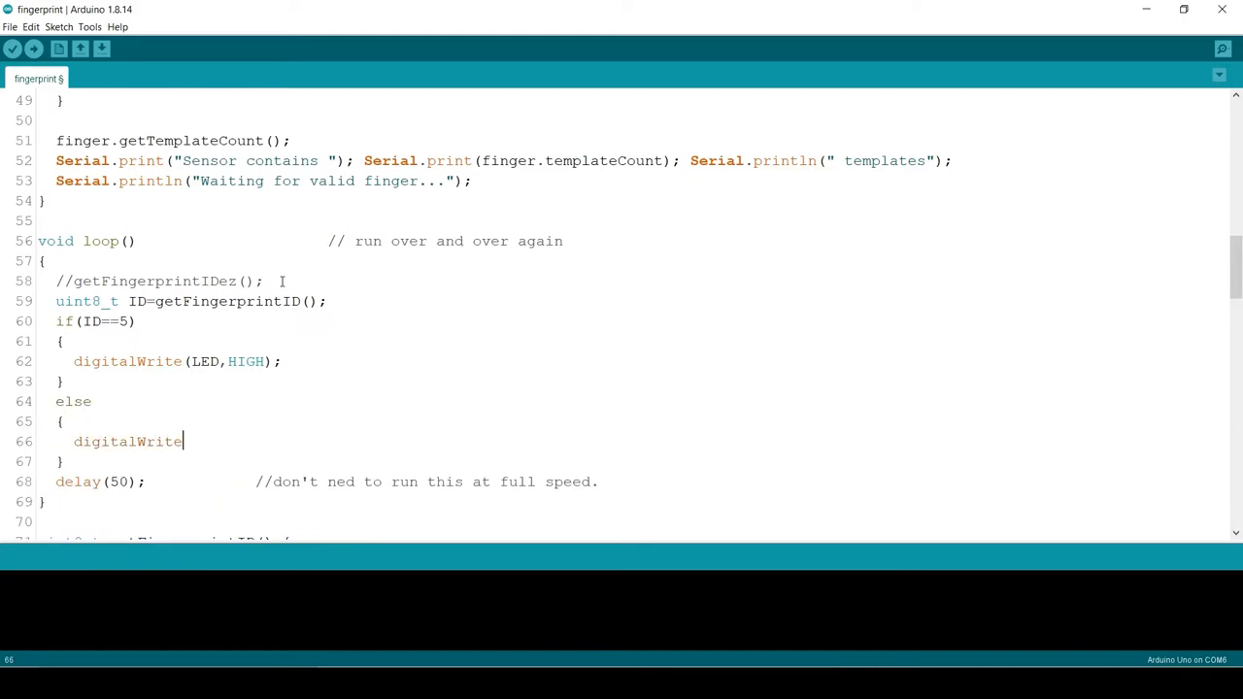
text((LED,)
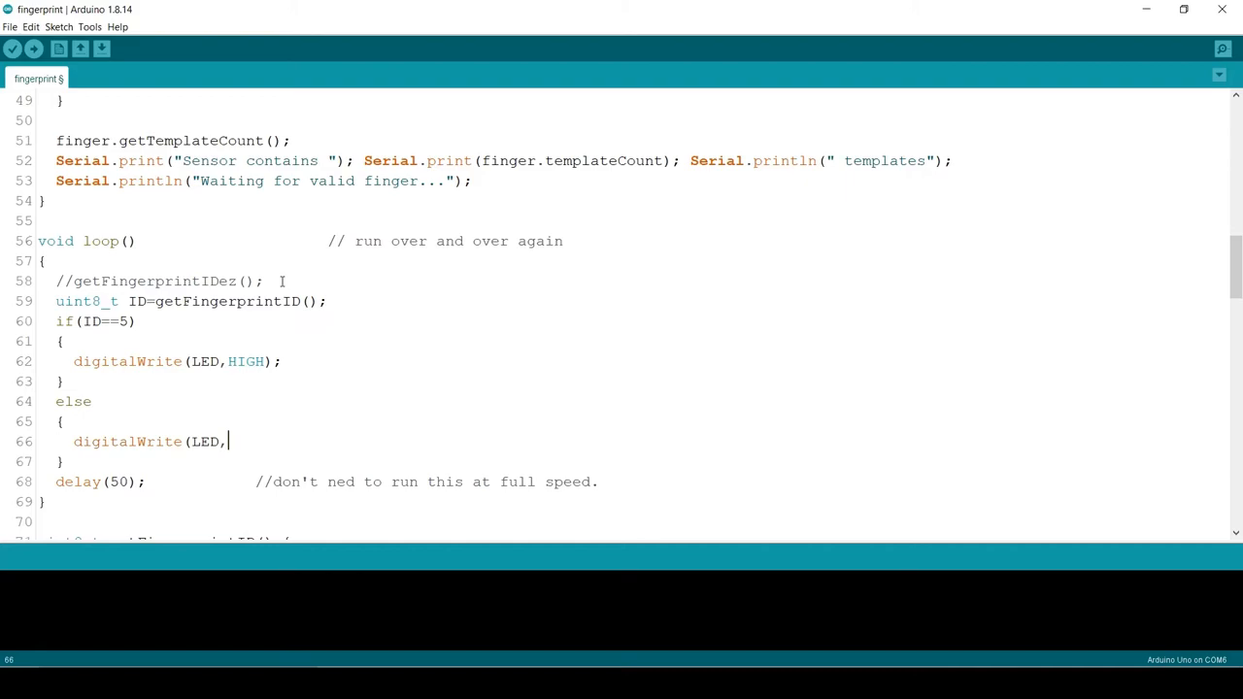
text(LOW);)
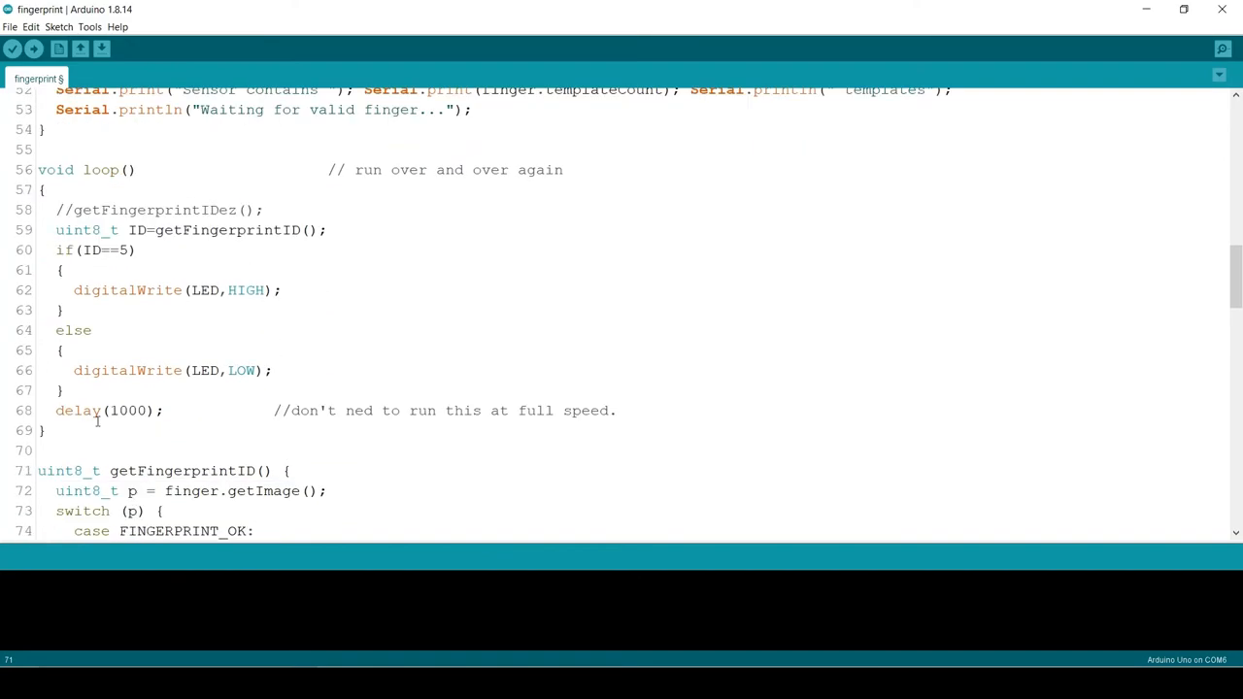
click(12, 51)
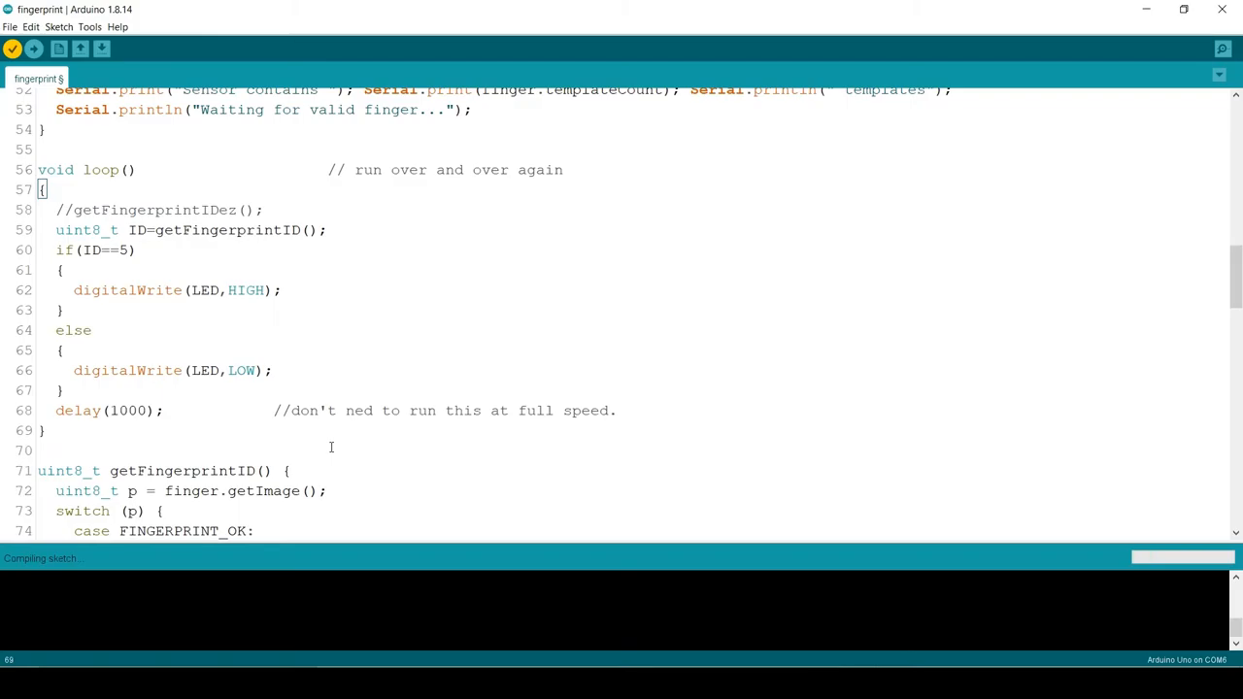